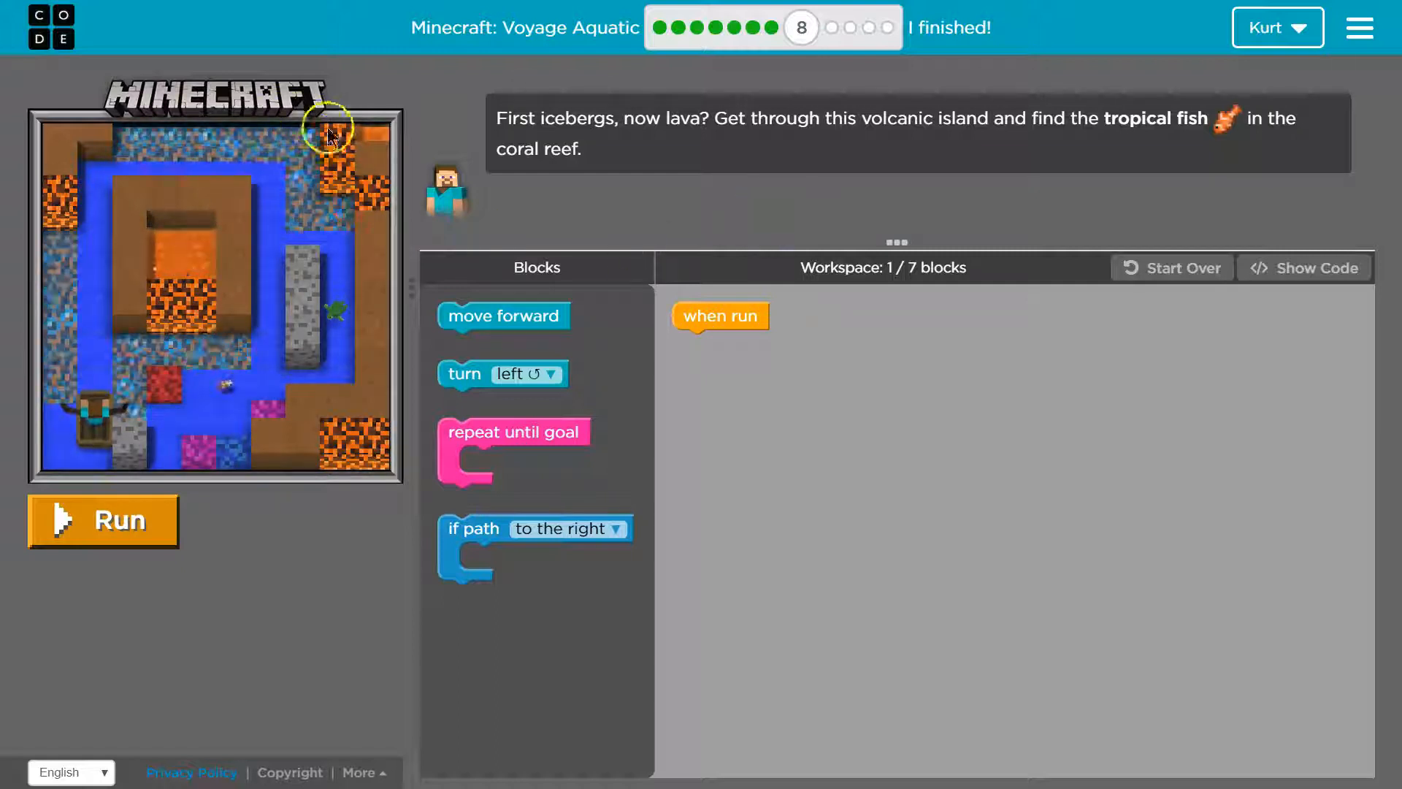
{"action": "mouse_move", "coordinate": [487, 268]}
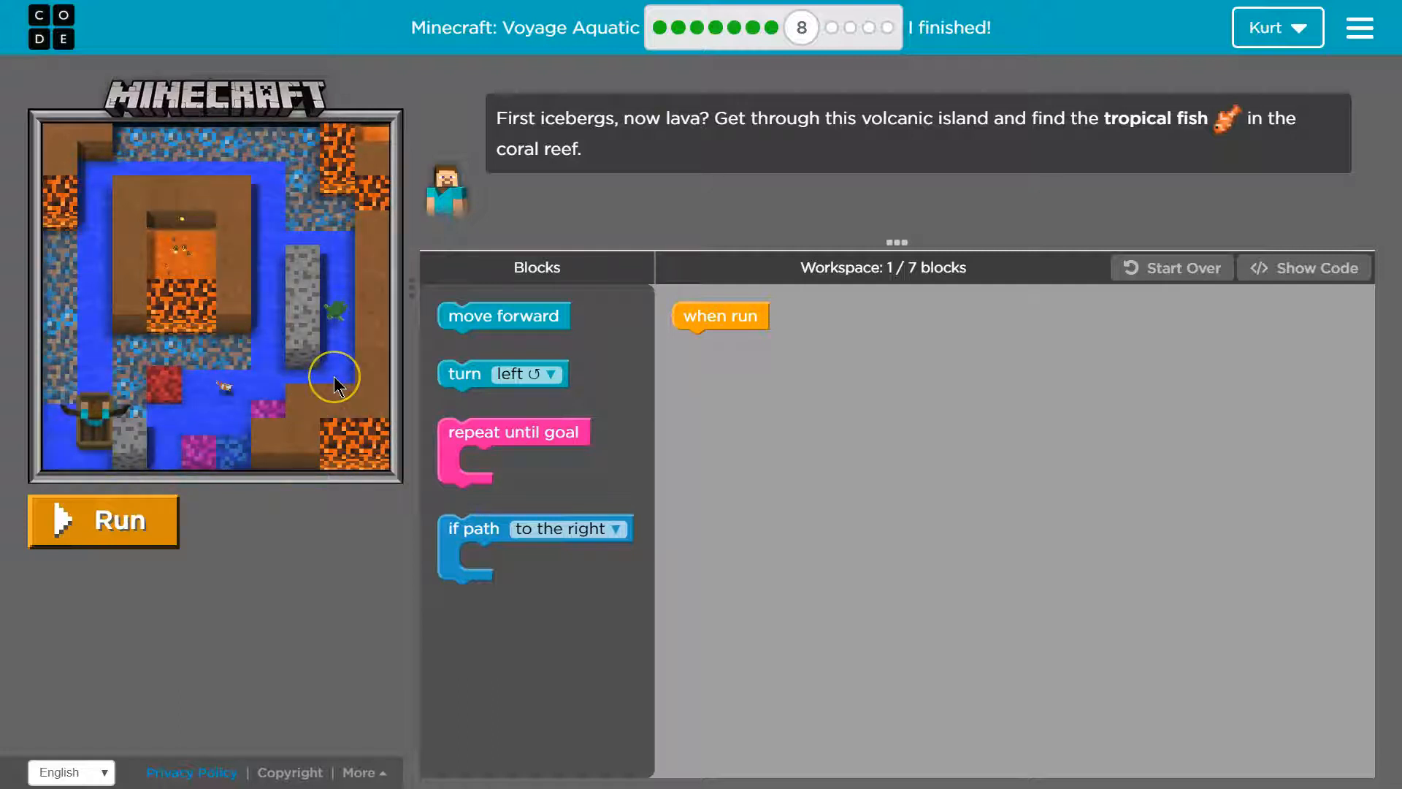
{"action": "mouse_move", "coordinate": [262, 146]}
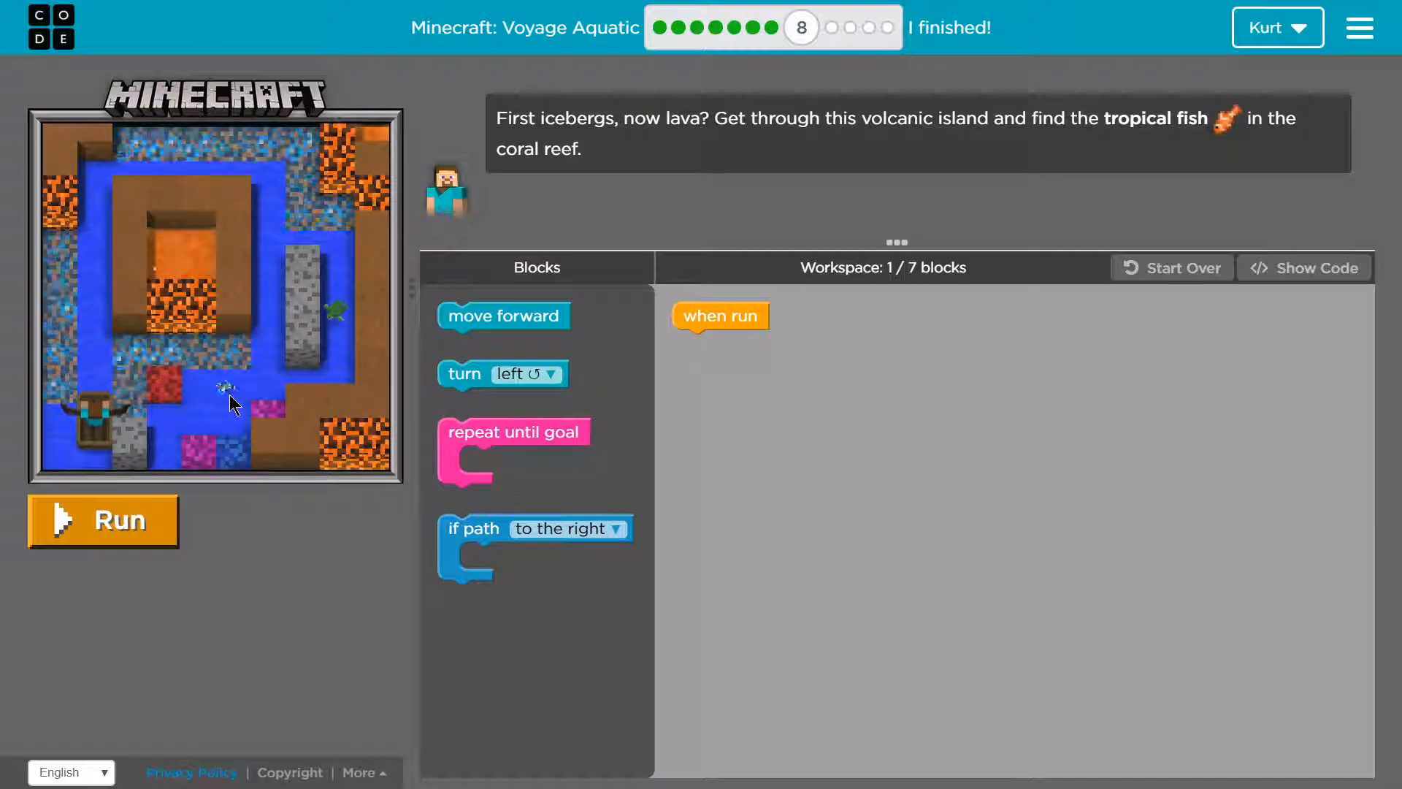
{"action": "mouse_move", "coordinate": [501, 373]}
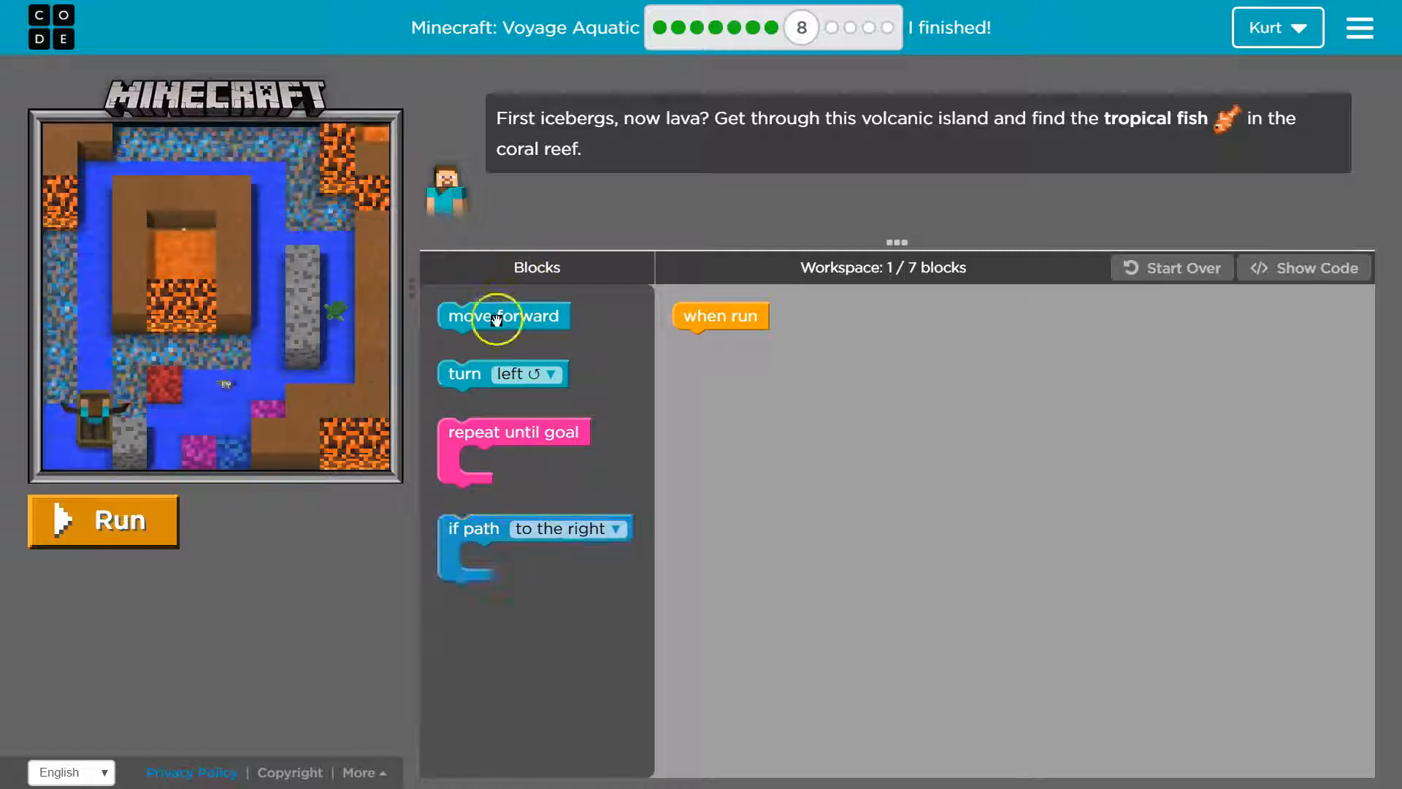
{"action": "mouse_move", "coordinate": [199, 419]}
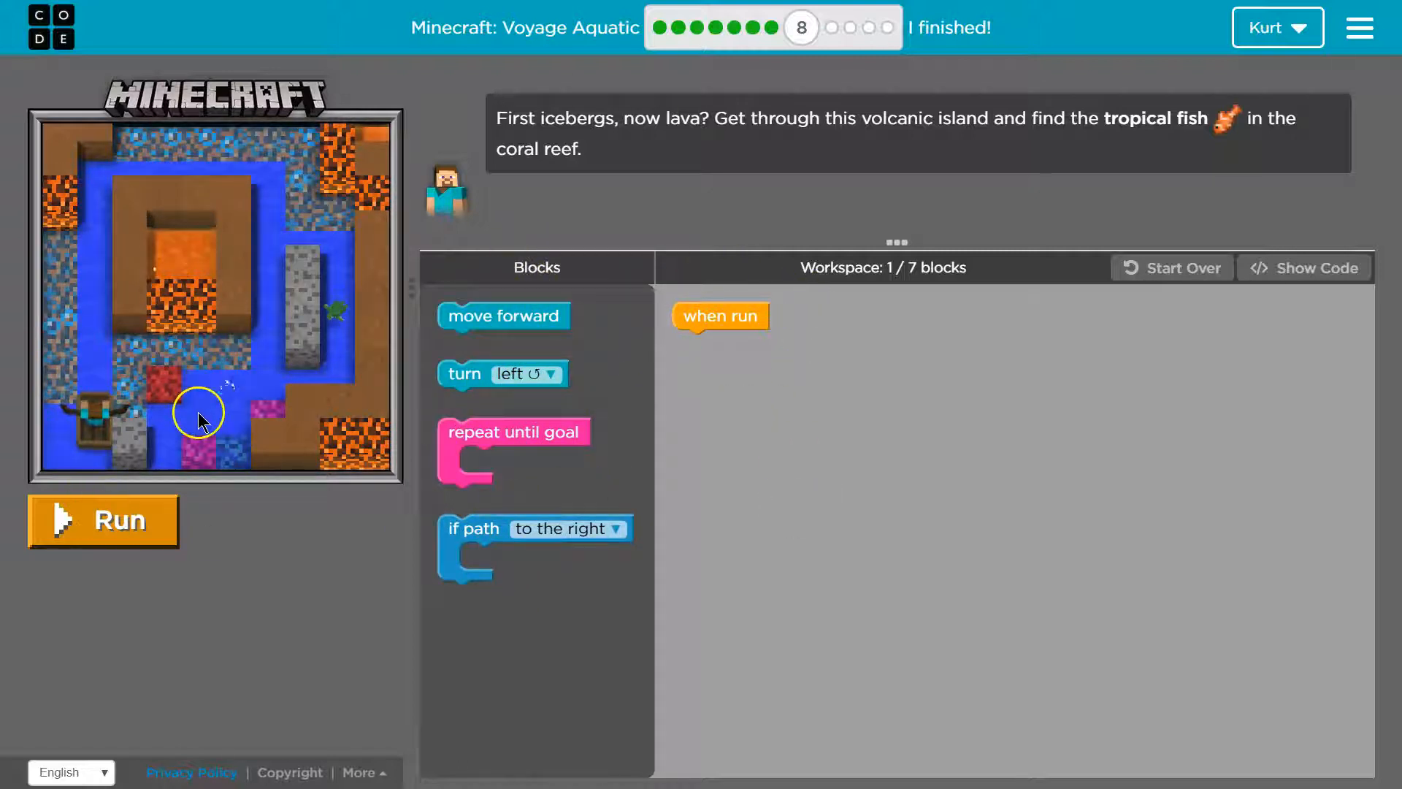
Step: Run the empty program, reset the level, then test the four-block forward/turn program
{"action": "left_click", "coordinate": [102, 520]}
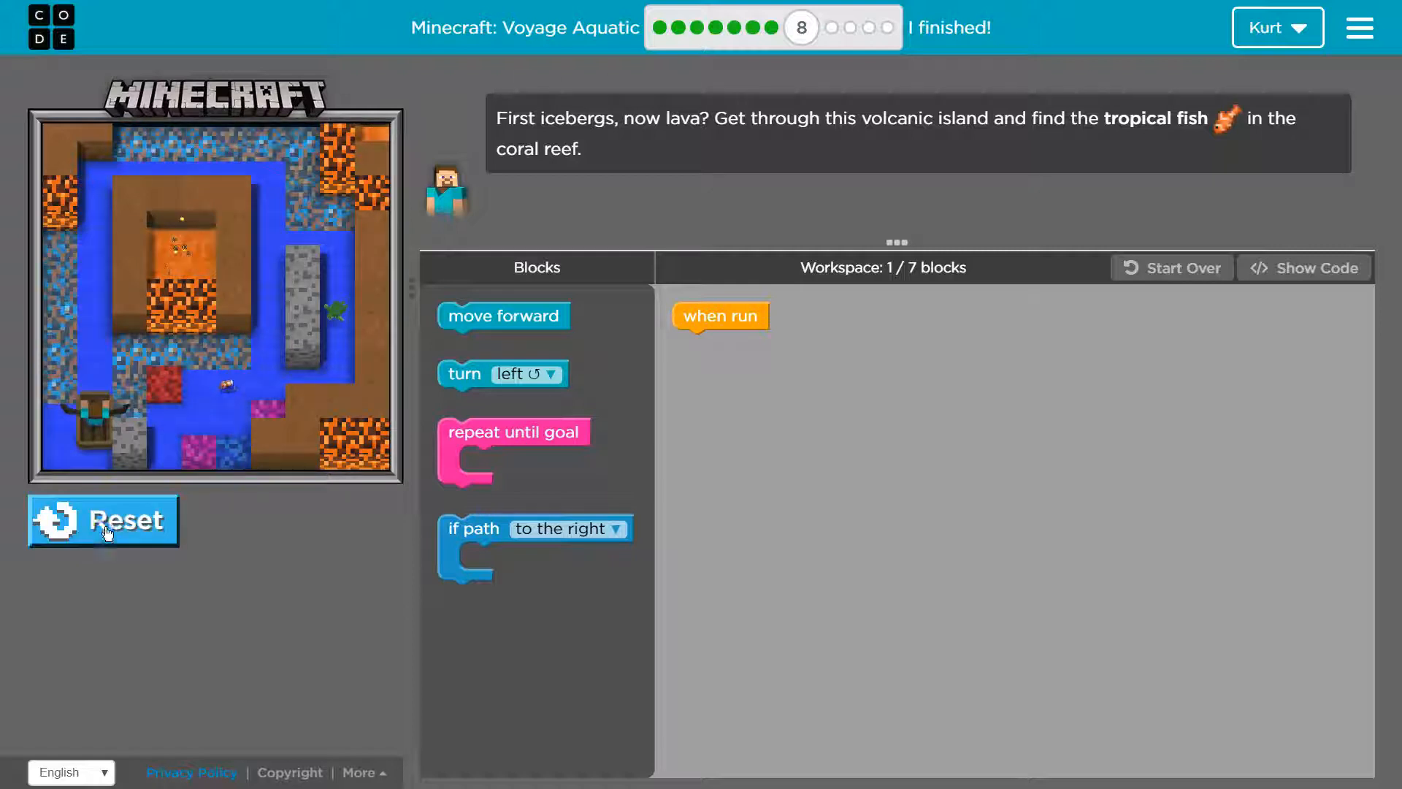
{"action": "left_click", "coordinate": [103, 519]}
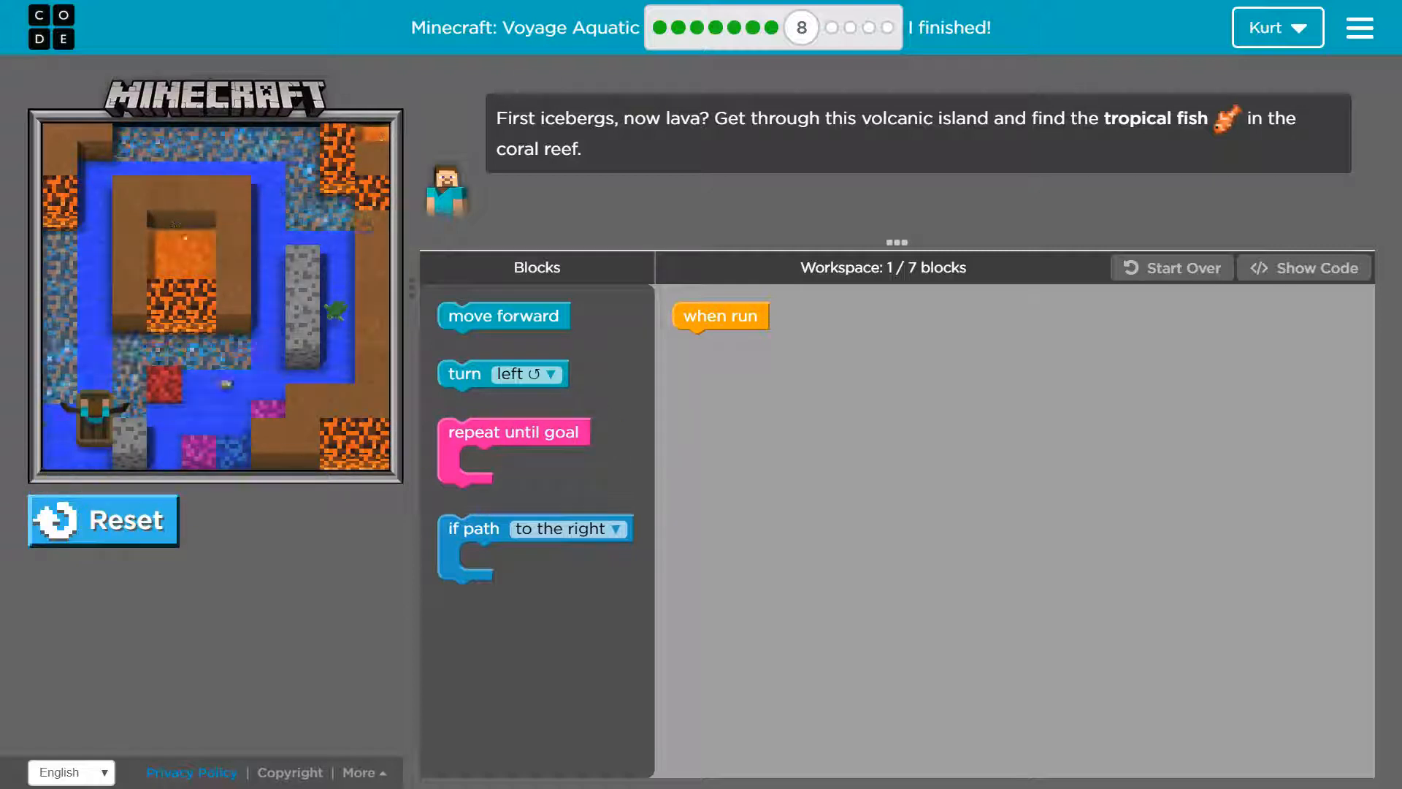
{"action": "left_click", "coordinate": [102, 521]}
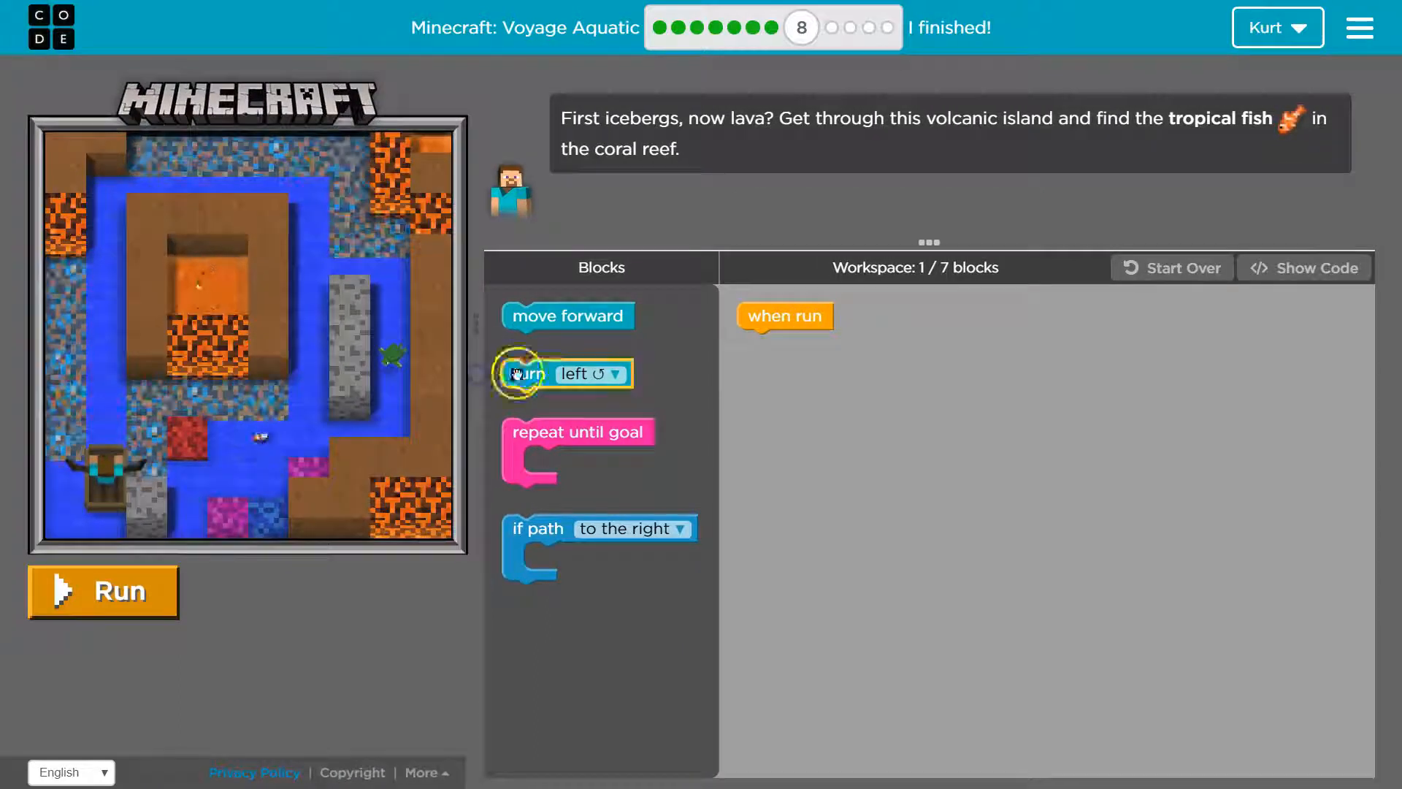
{"action": "mouse_move", "coordinate": [566, 316]}
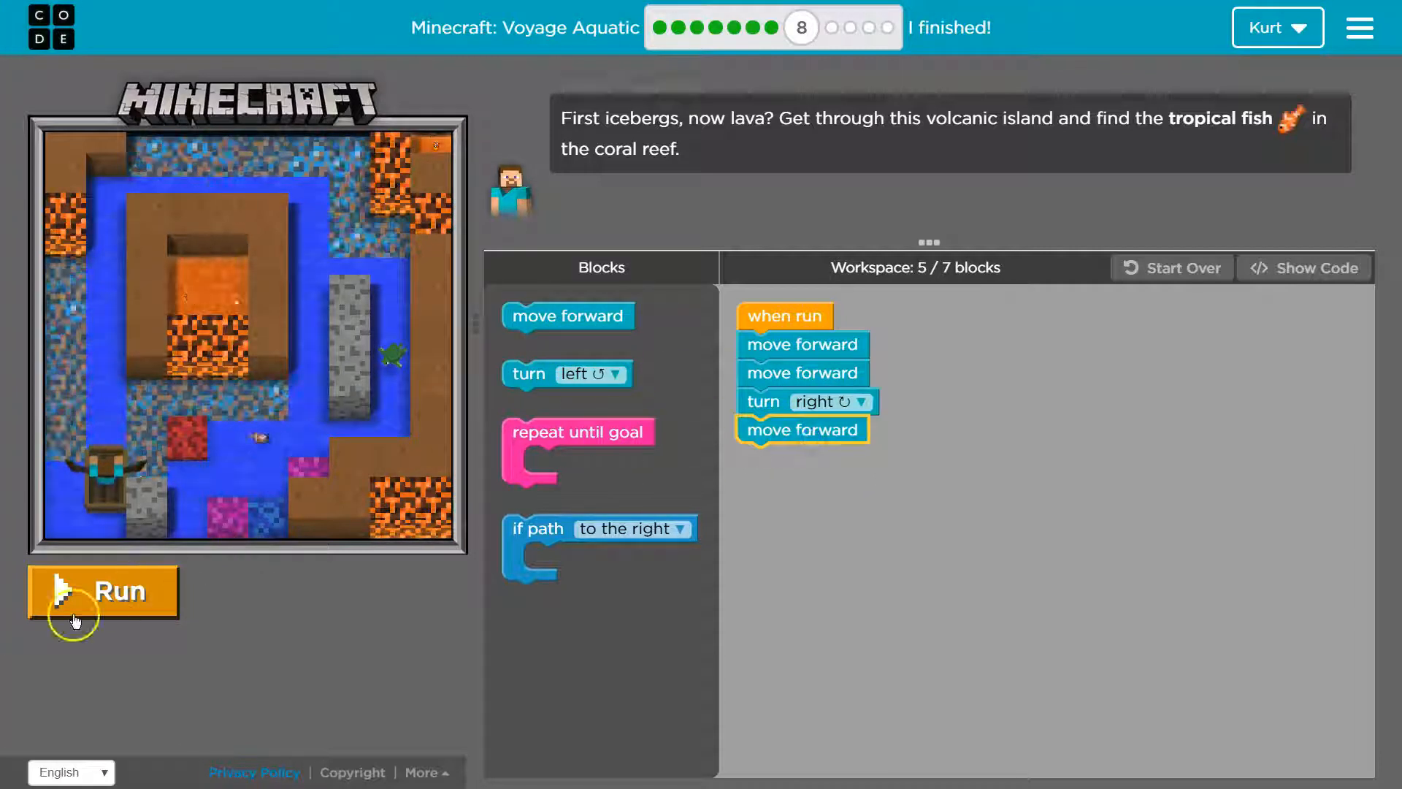
{"action": "left_click", "coordinate": [102, 590]}
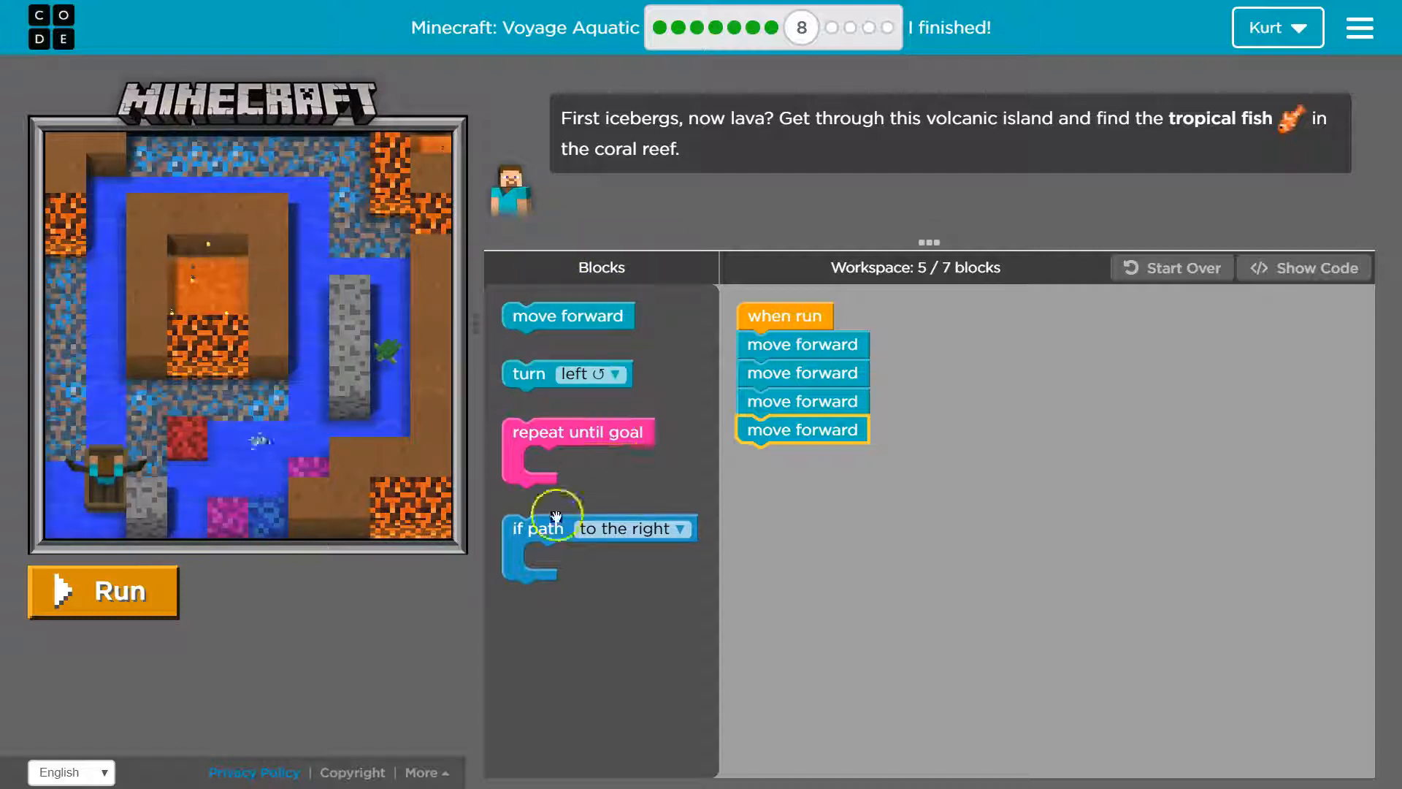
{"action": "mouse_move", "coordinate": [706, 402]}
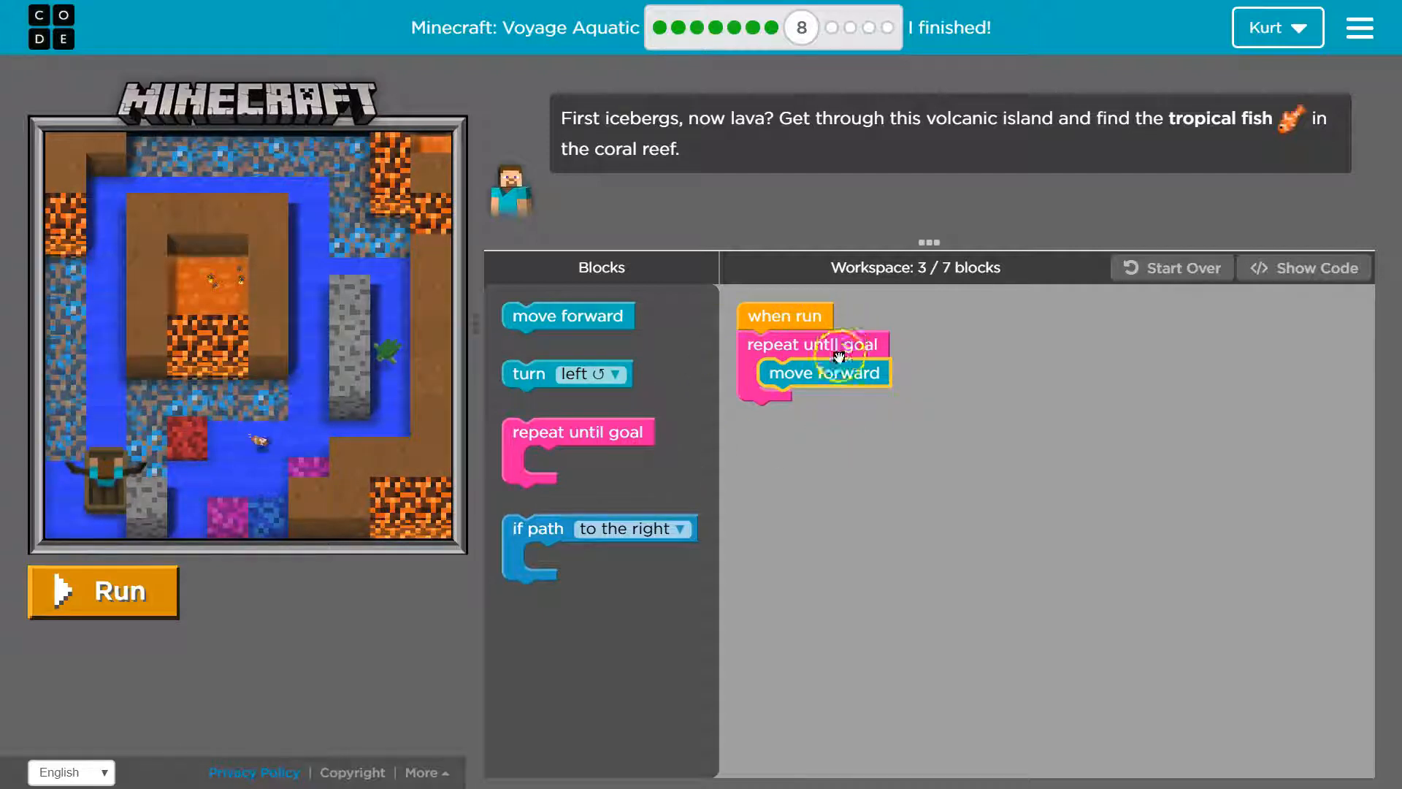
{"action": "mouse_move", "coordinate": [841, 315]}
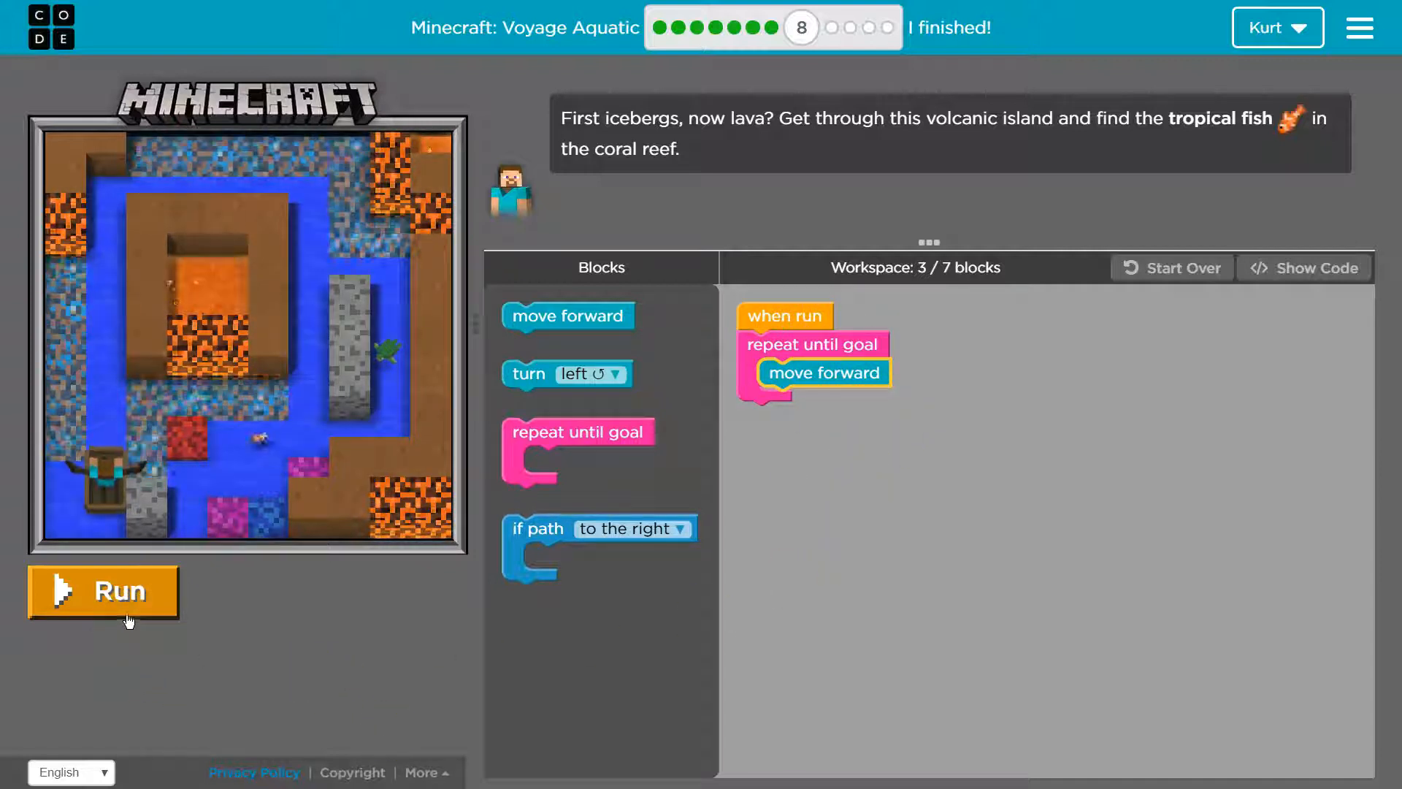
{"action": "left_click", "coordinate": [103, 590]}
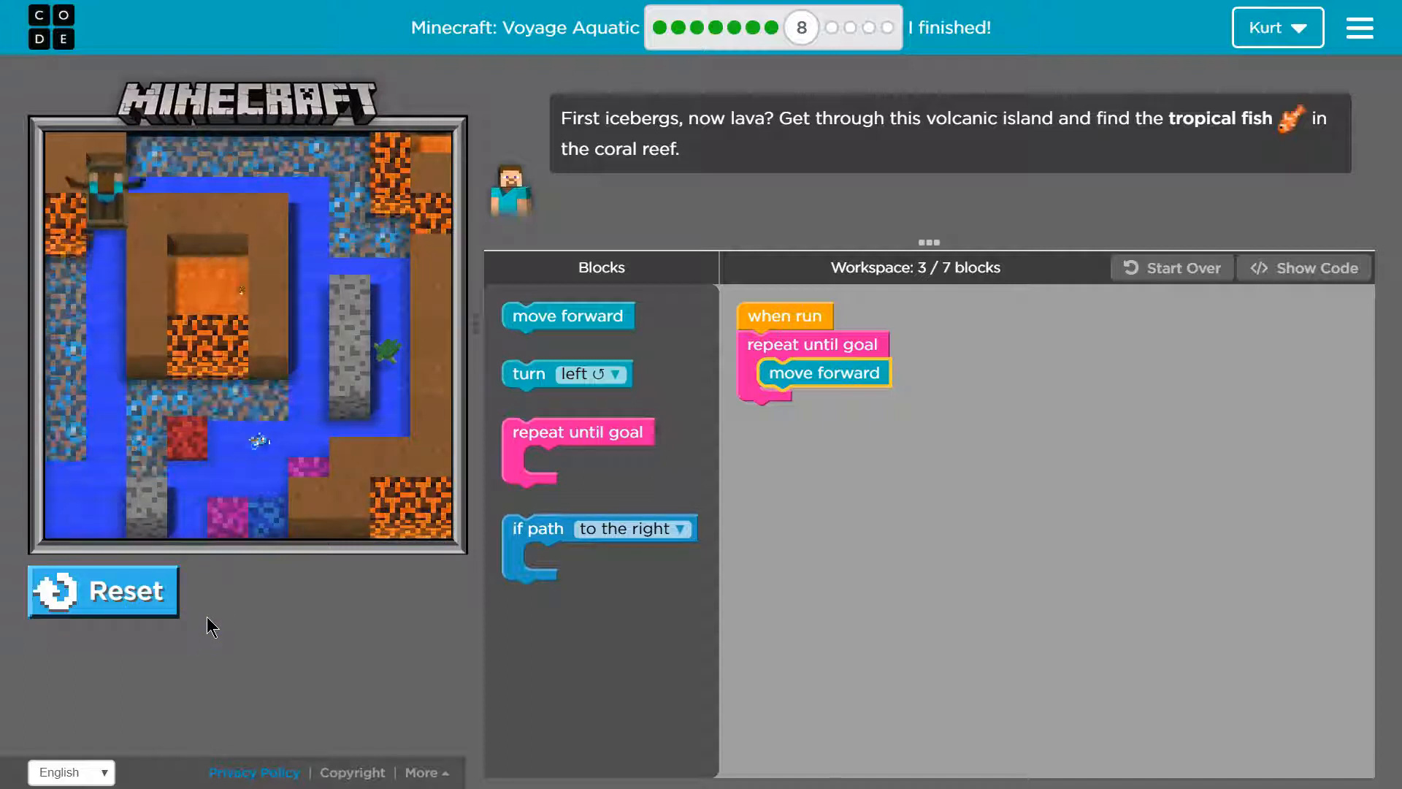
{"action": "left_click", "coordinate": [103, 590]}
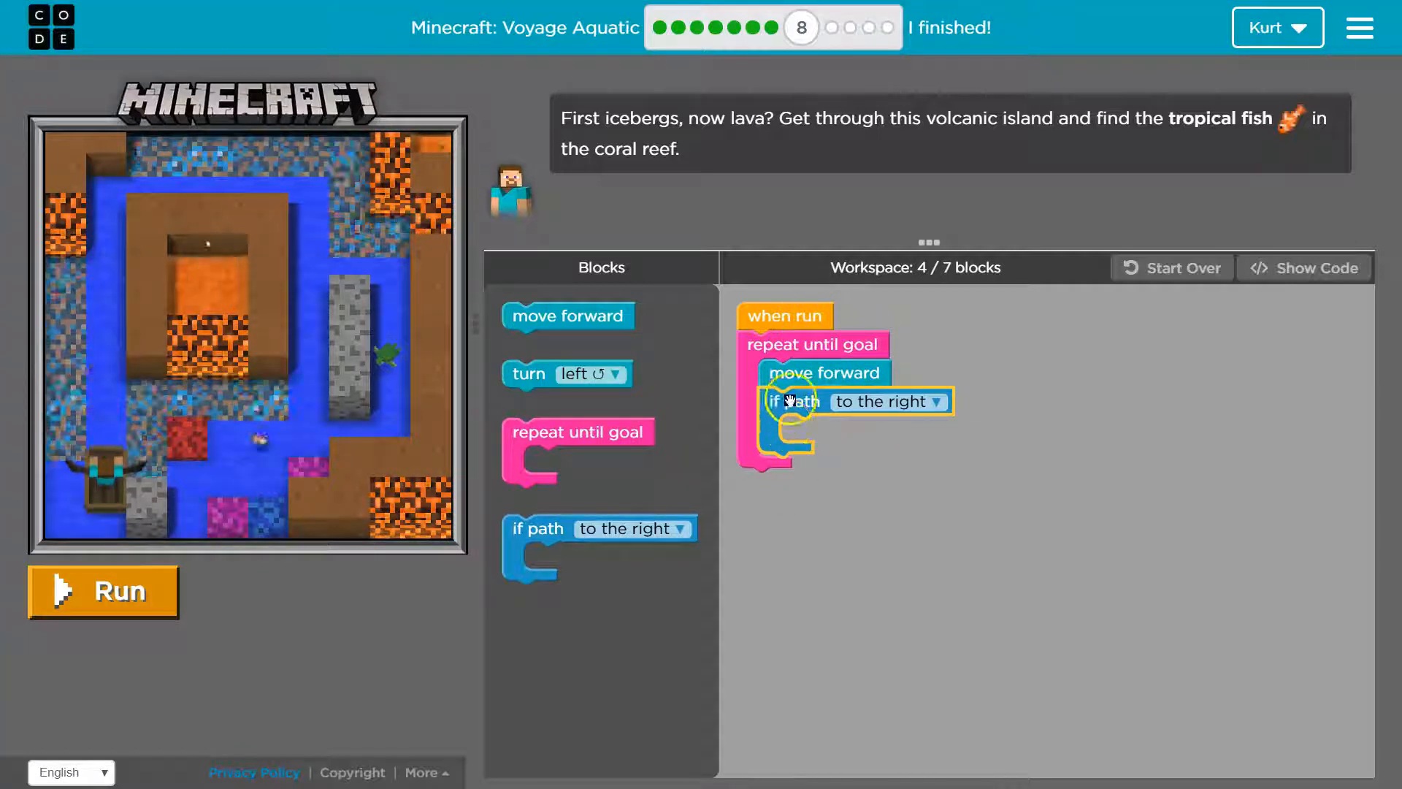
{"action": "mouse_move", "coordinate": [877, 412]}
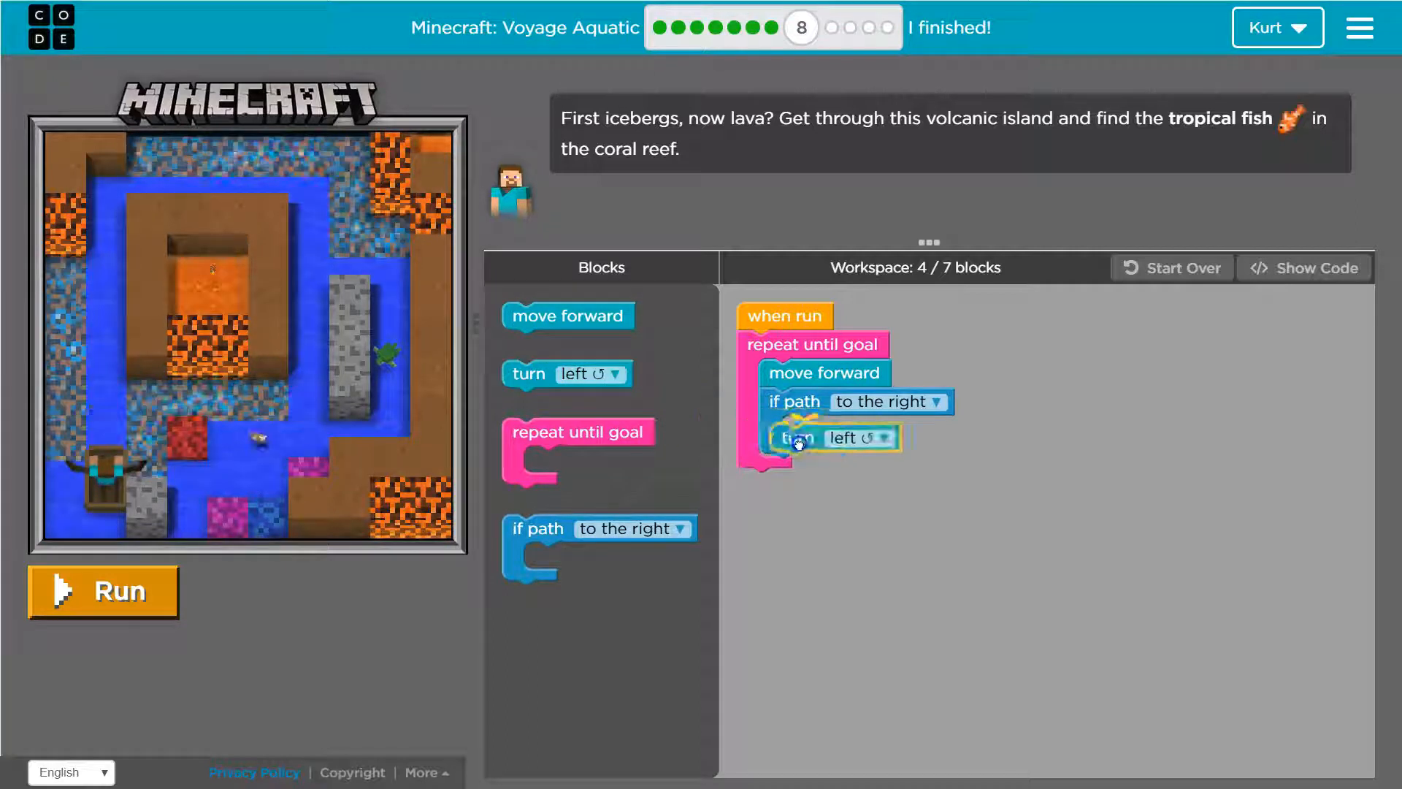
Step: Set the turn block nested in 'if path to the right' to turn right
{"action": "left_click", "coordinate": [876, 438]}
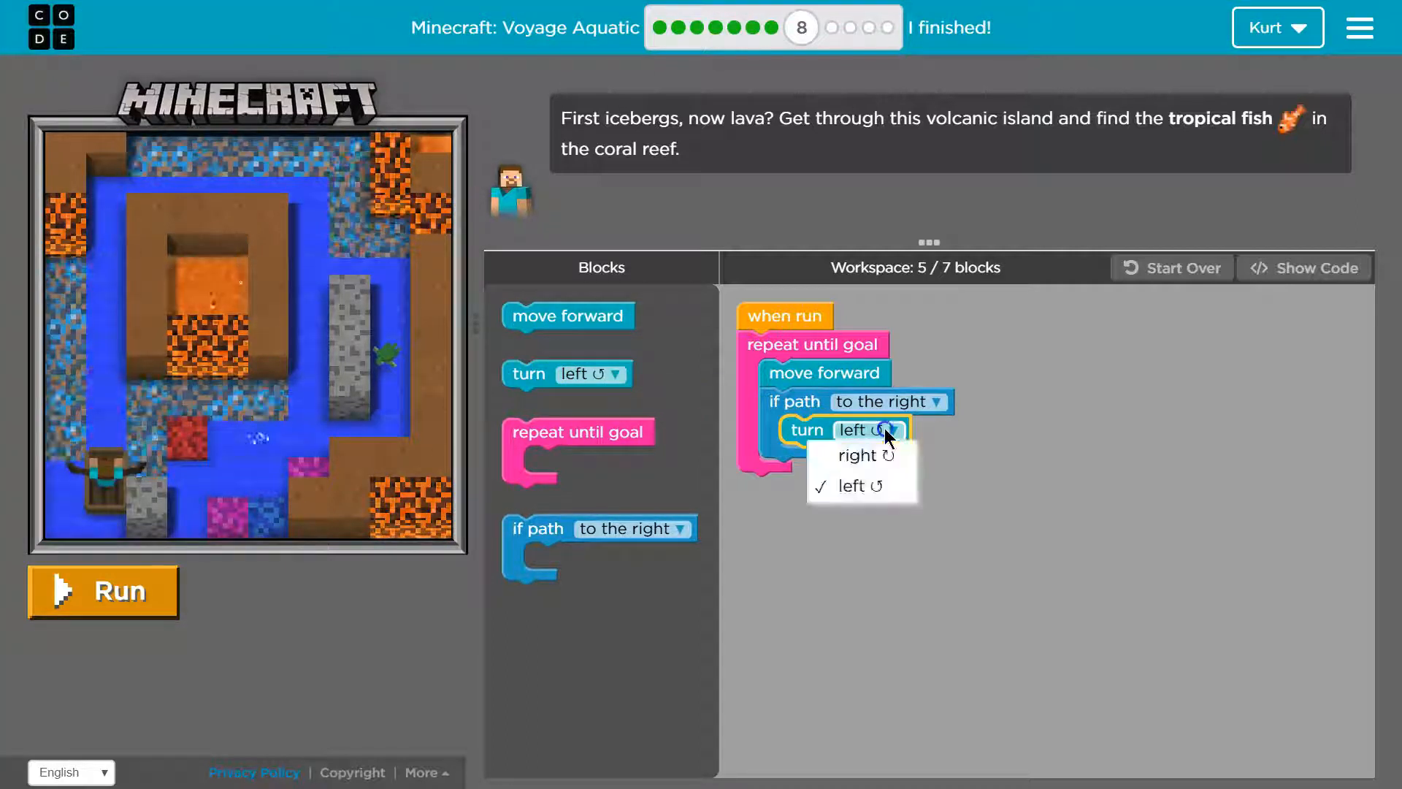
{"action": "left_click", "coordinate": [856, 455]}
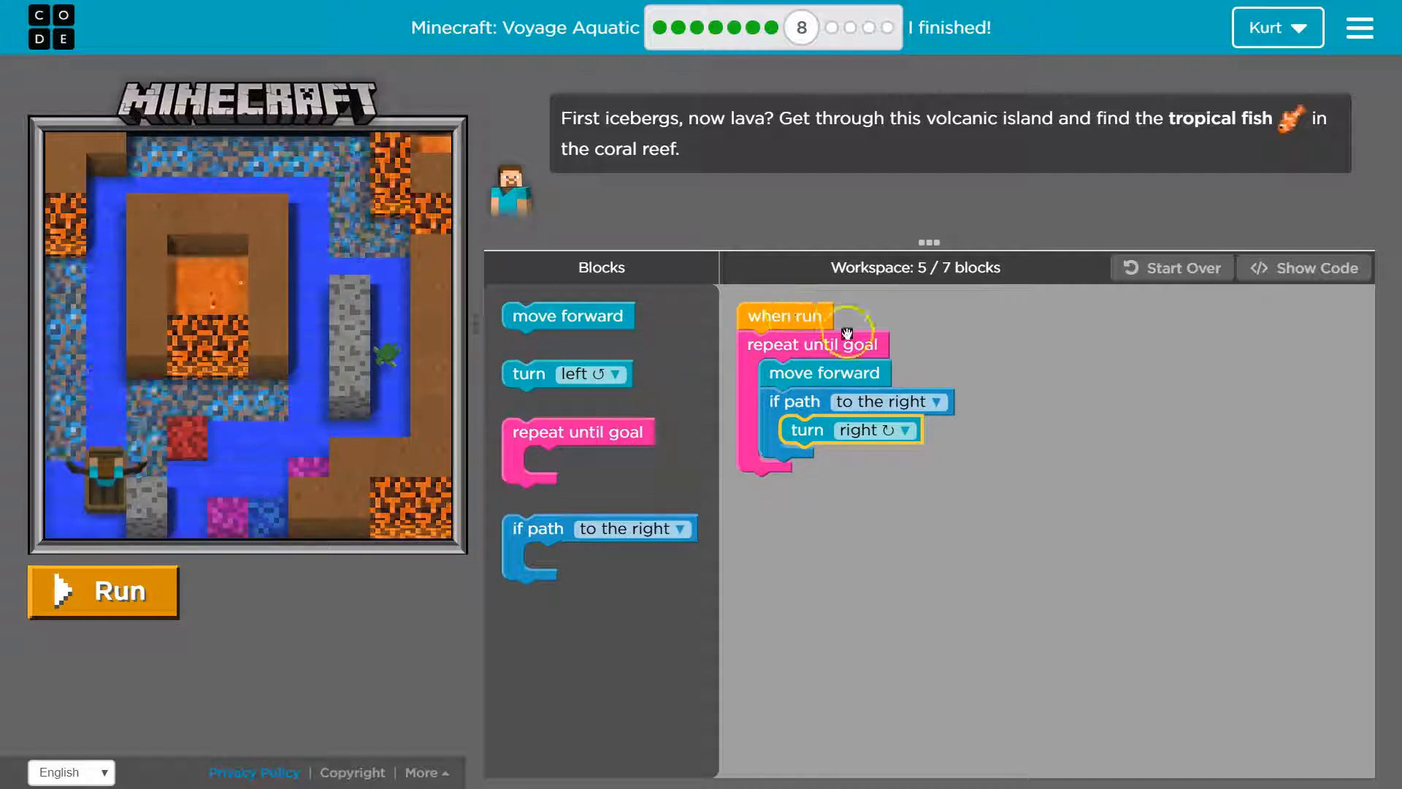
Step: Run the repeat-until loop to finish puzzle 8 and close the completion dialog
{"action": "left_click", "coordinate": [104, 591]}
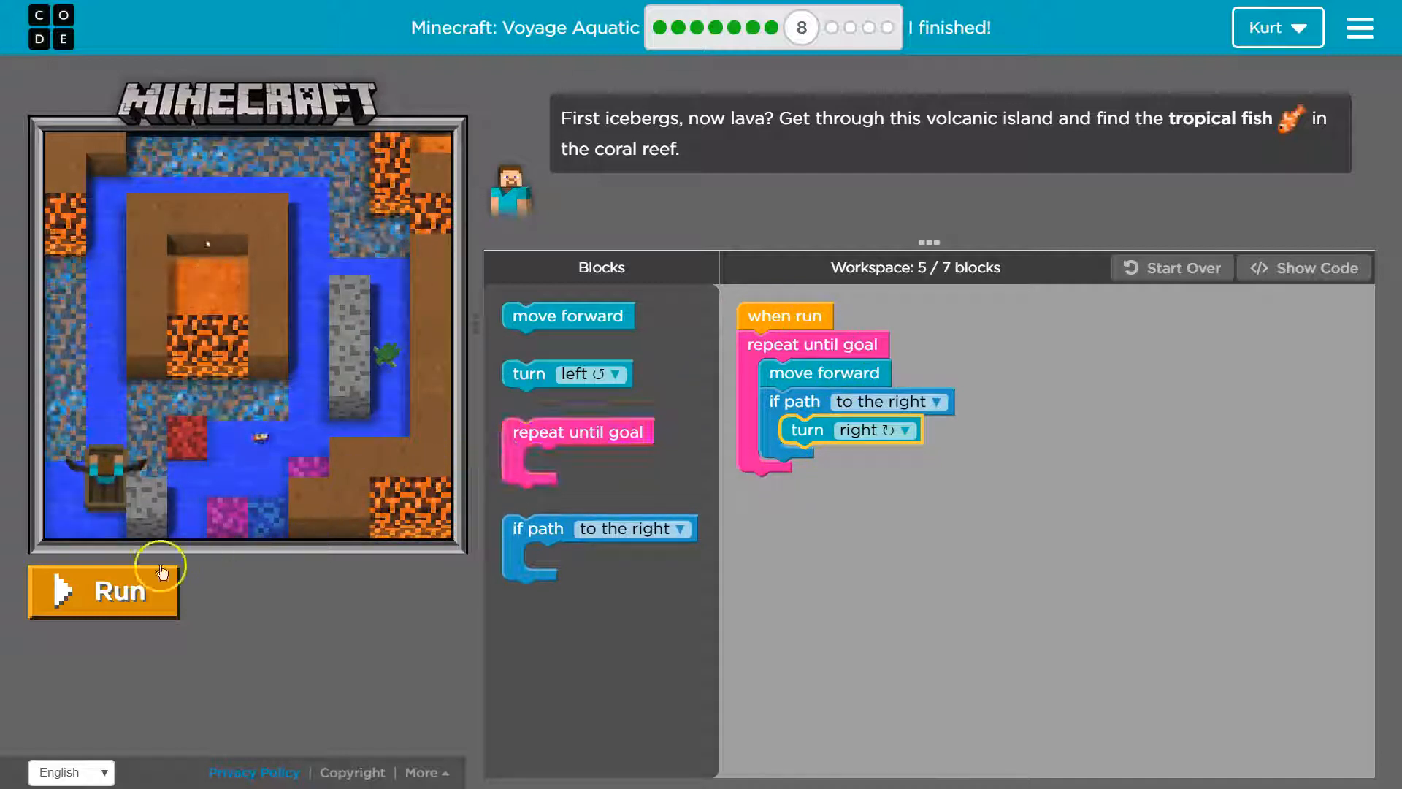
{"action": "left_click", "coordinate": [103, 591]}
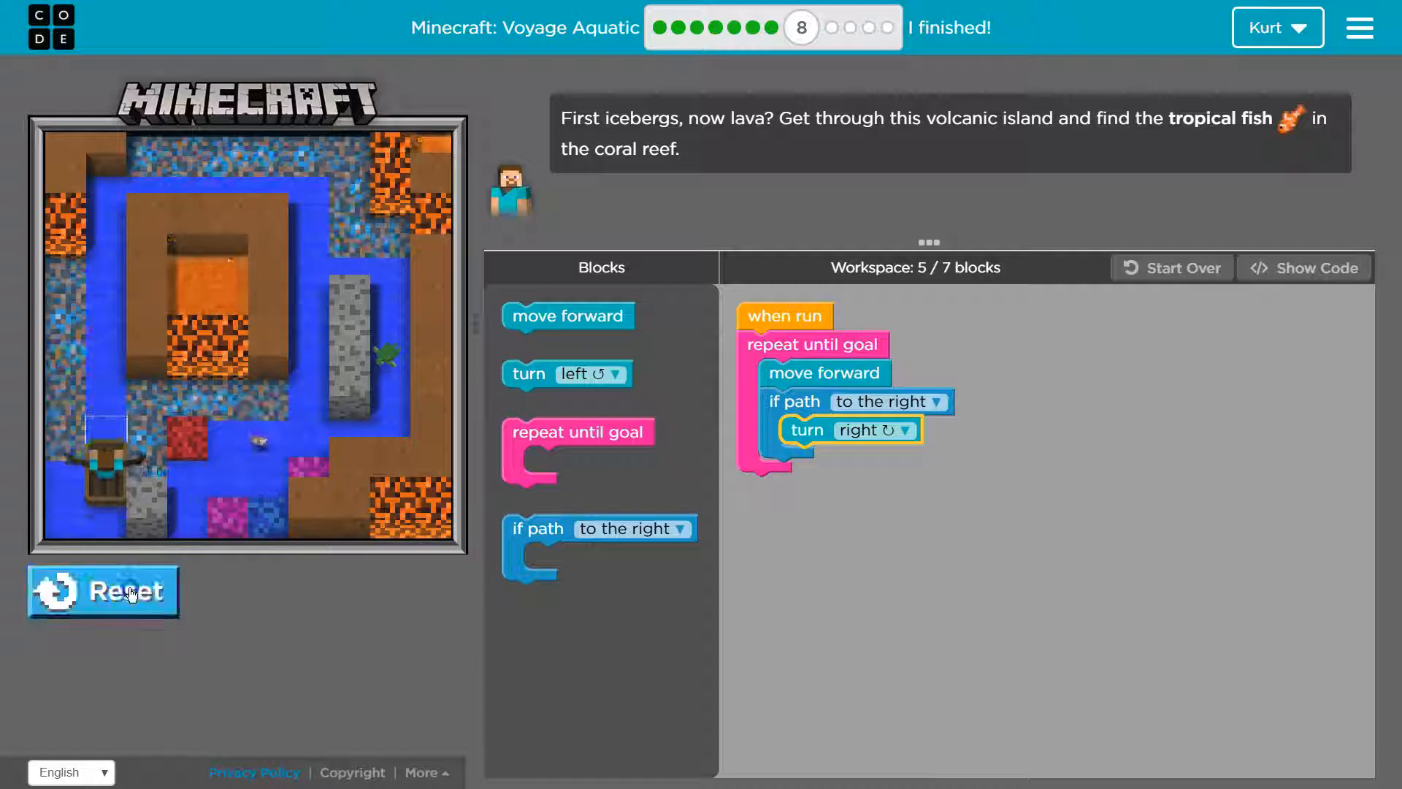
{"action": "left_click", "coordinate": [103, 591]}
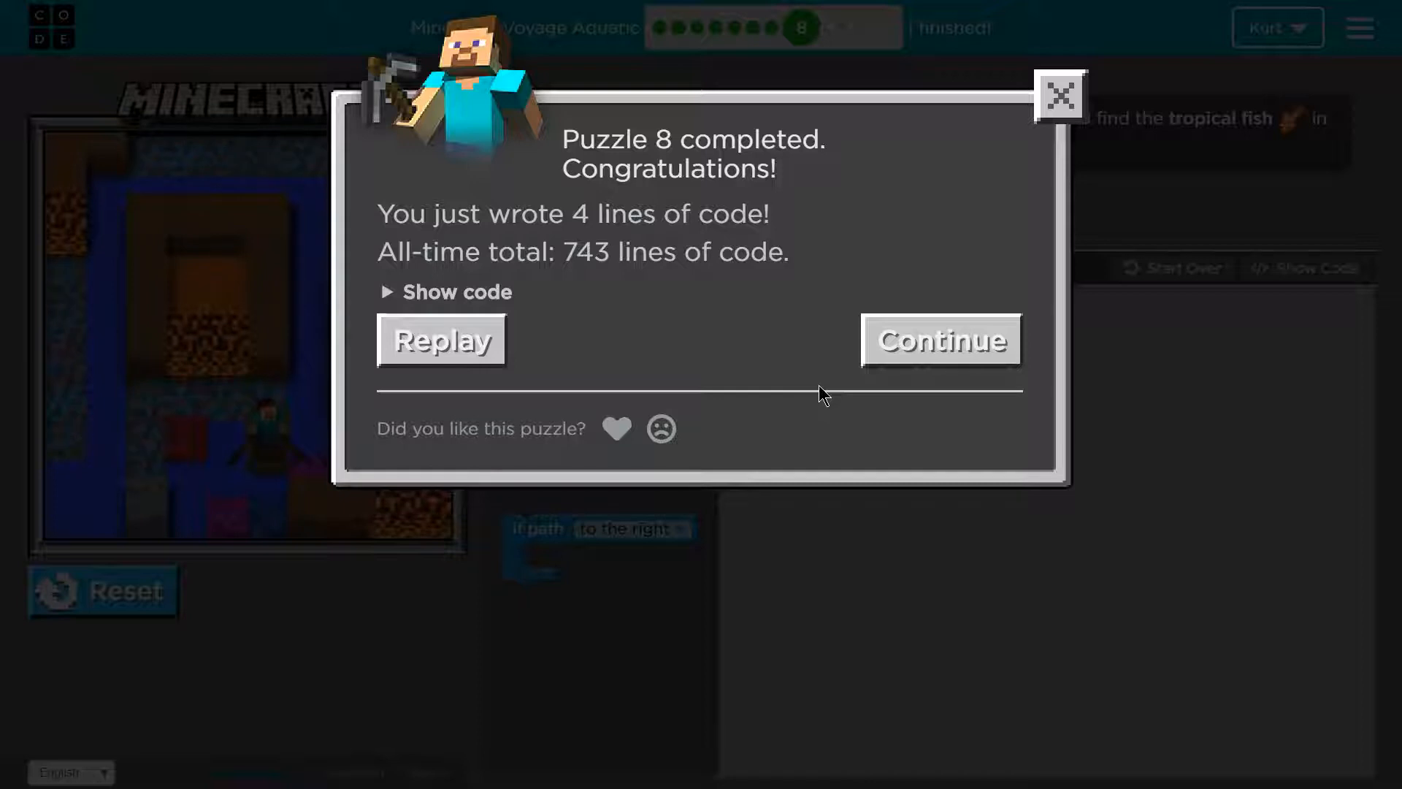
{"action": "left_click", "coordinate": [940, 339]}
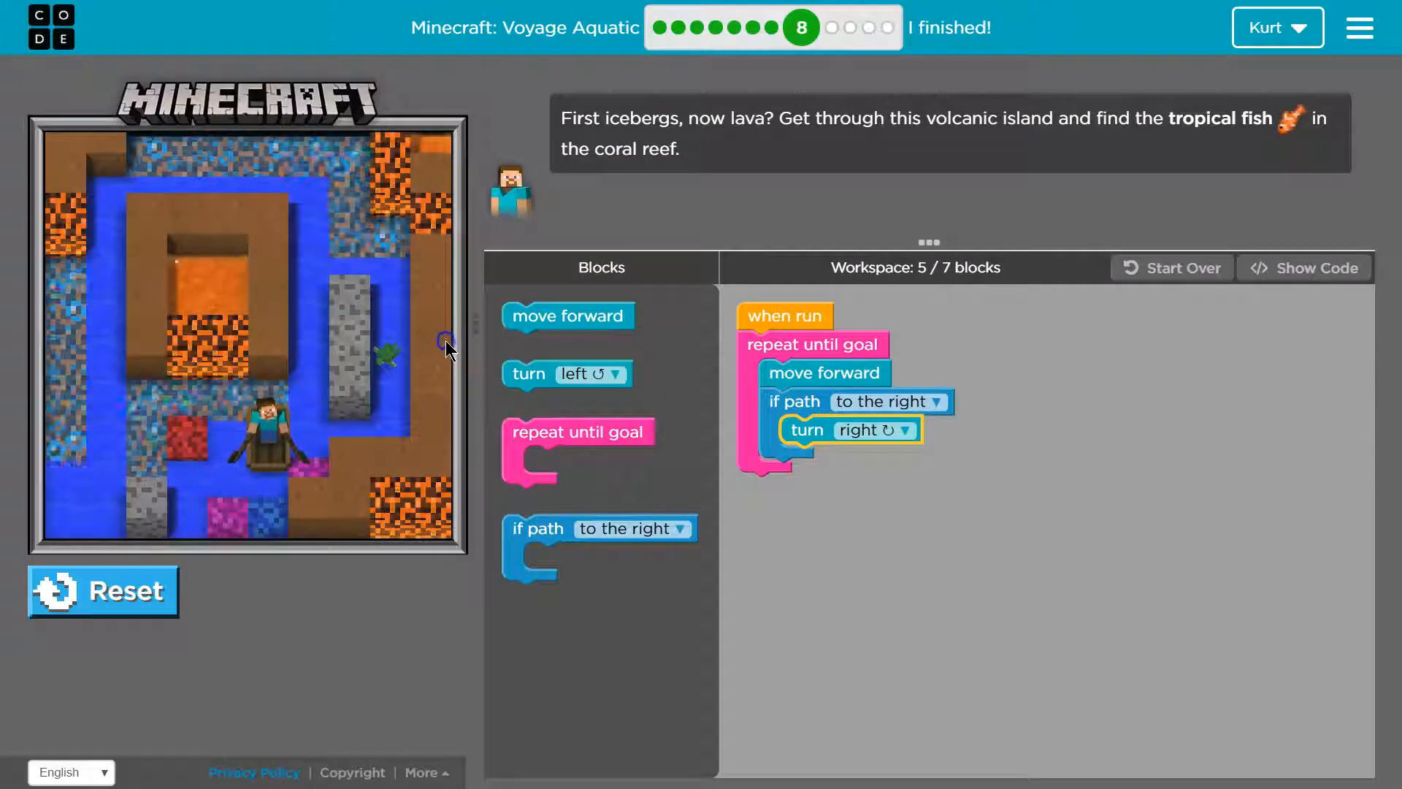